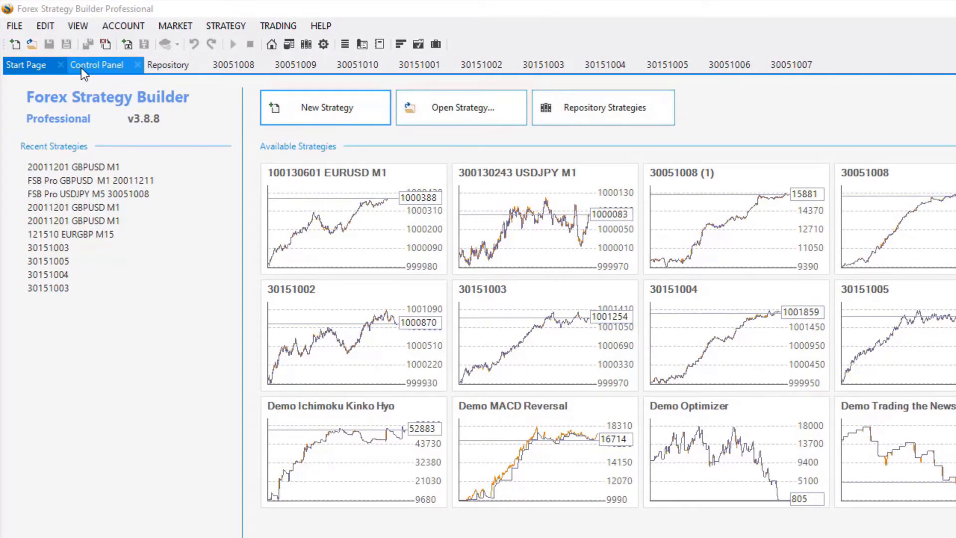
Bring up the Control Panel with its General settings.
click(95, 65)
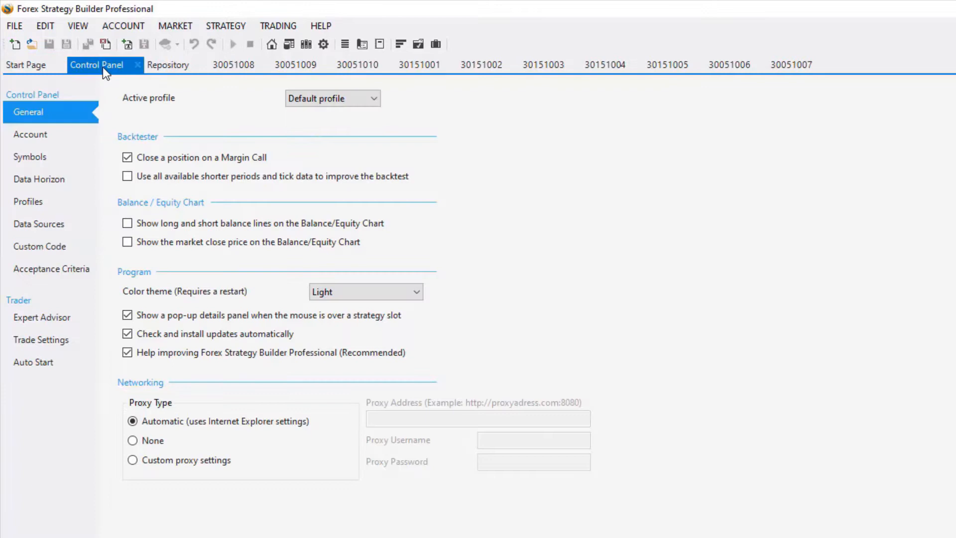
mouse_move(52, 224)
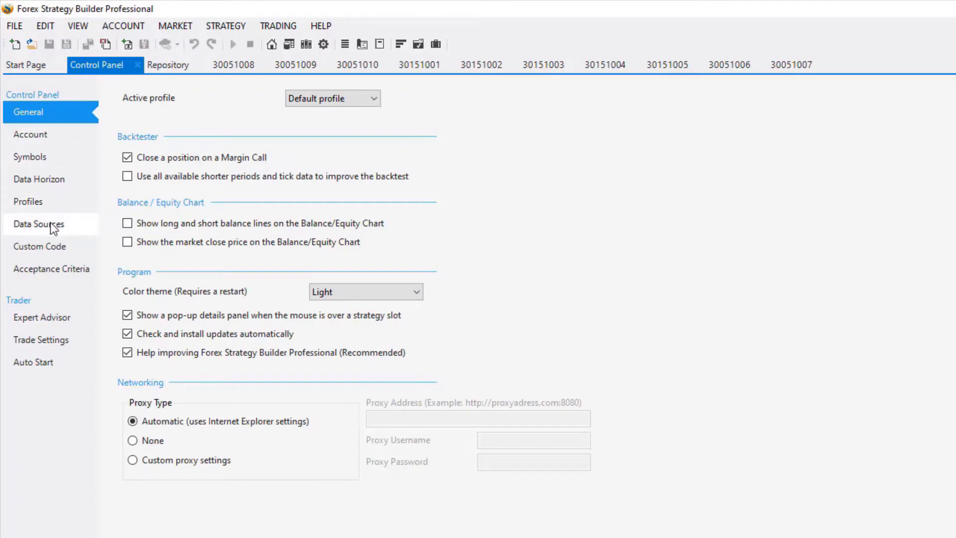
On Data Sources, name the new source 'DukasCopy Data' with 'Copy symbols and settings from' unchecked.
click(39, 224)
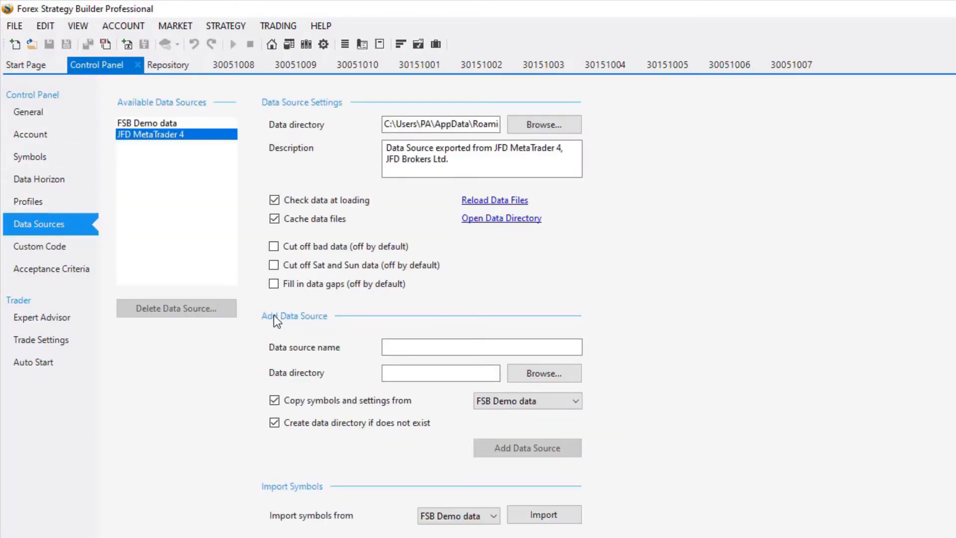
click(481, 347)
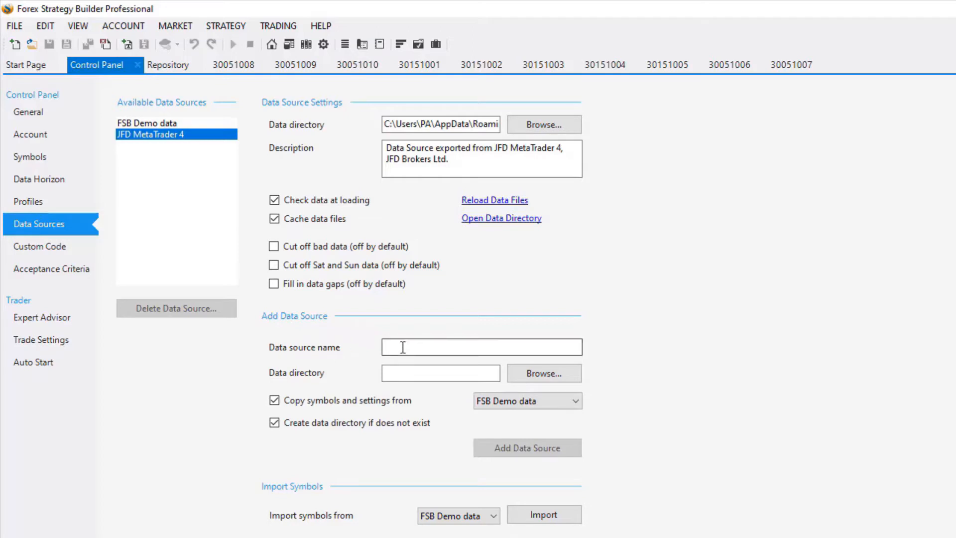
click(481, 347)
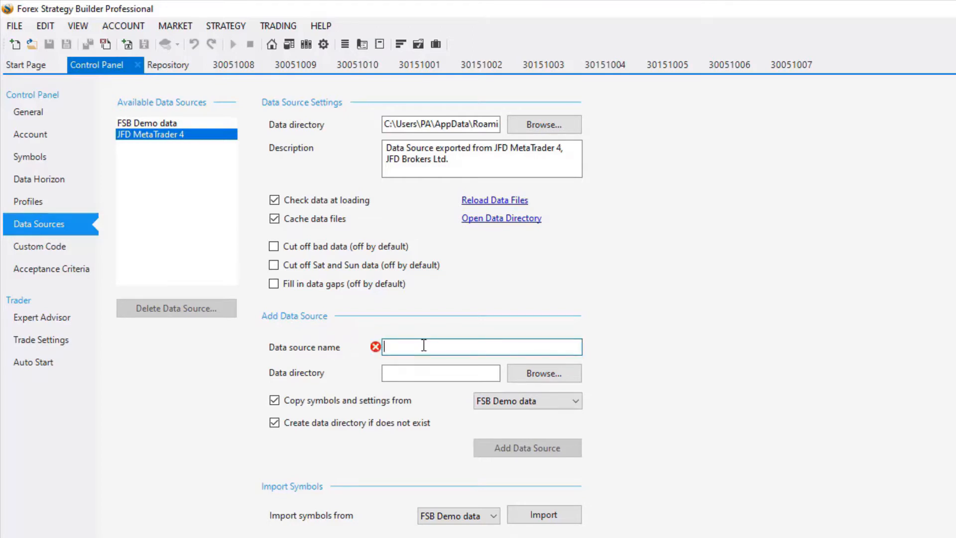
text(Dukas)
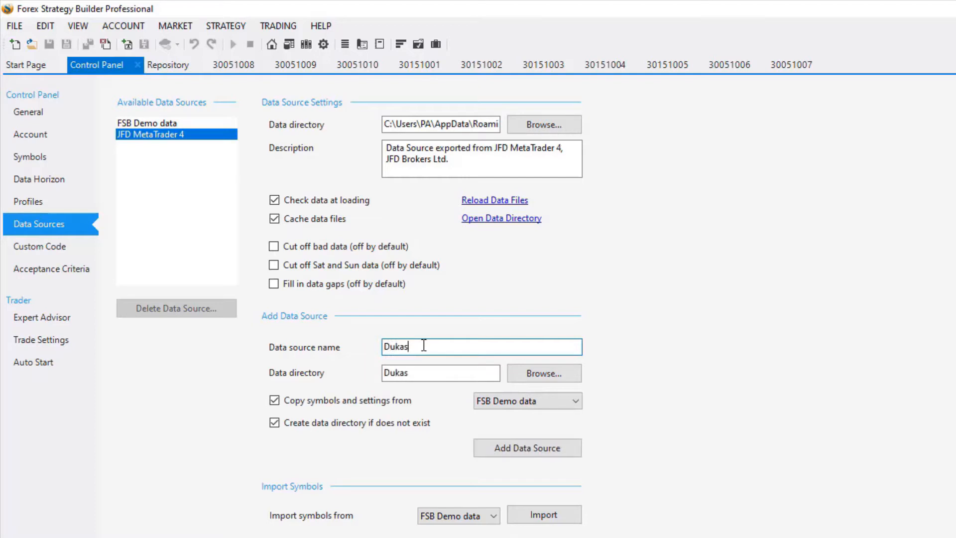
text(Copy Data)
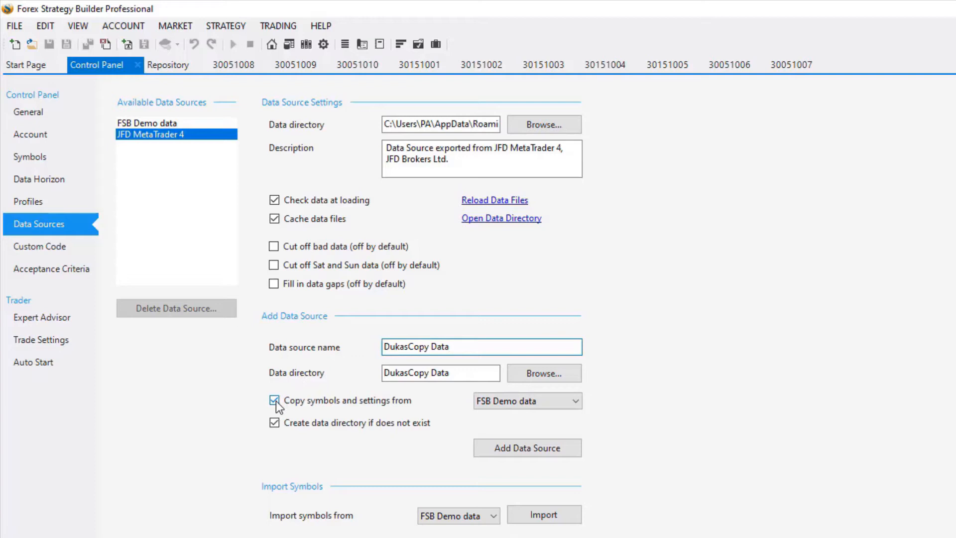
click(273, 400)
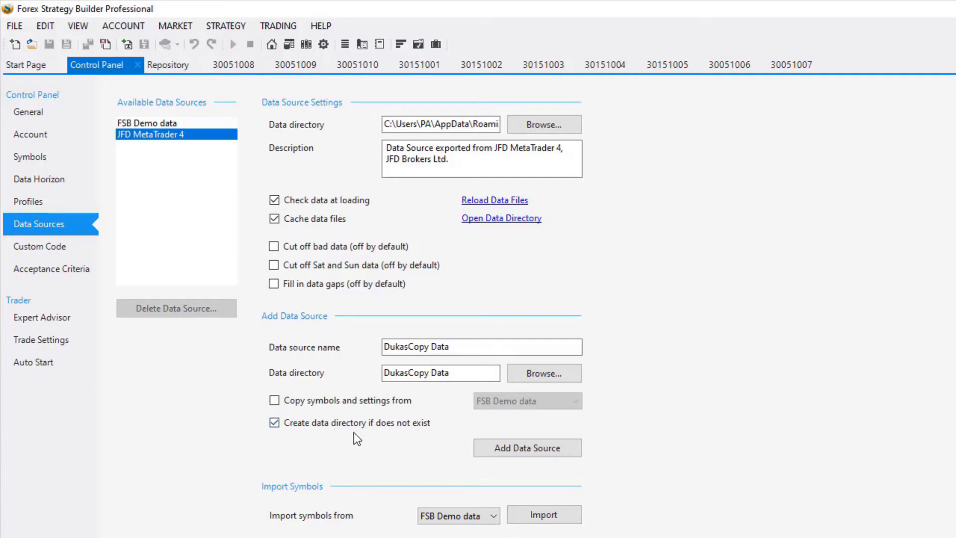
mouse_move(402, 439)
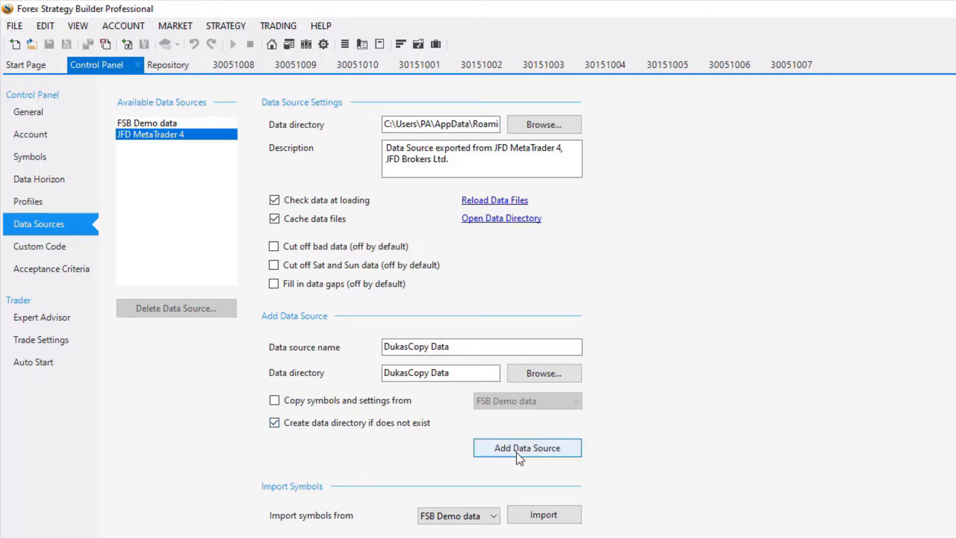
Add DukasCopy Data so it appears under Available Data Sources.
click(527, 447)
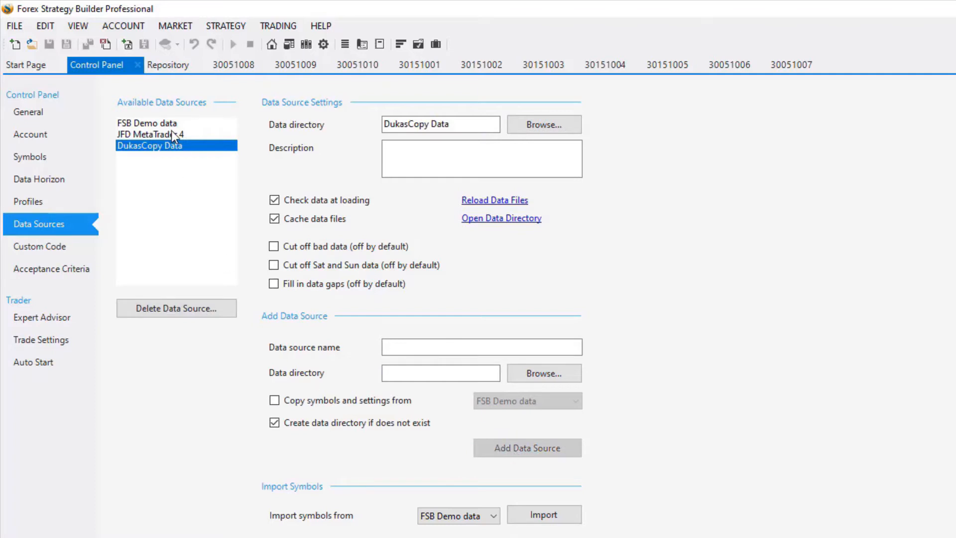
mouse_move(175, 157)
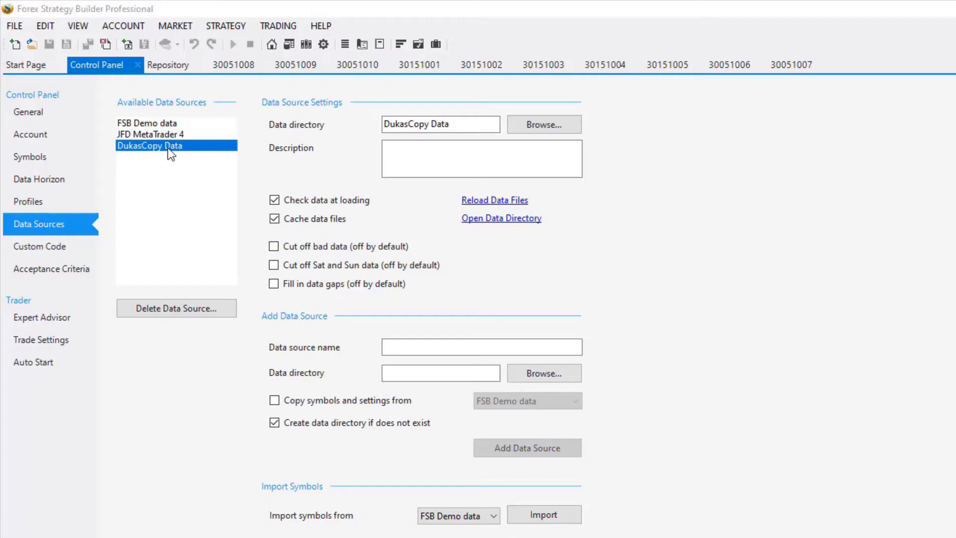
mouse_move(436, 208)
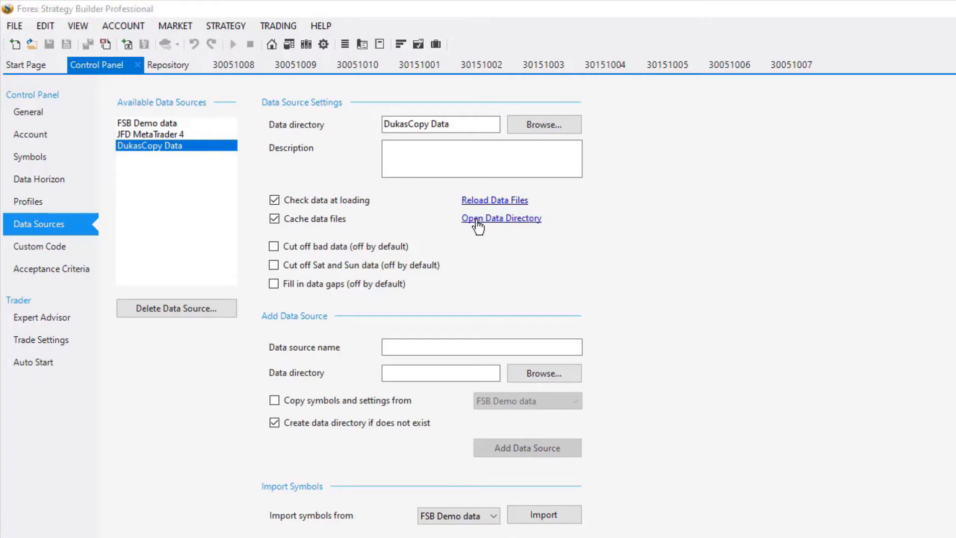
Check the empty DukasCopy Data folder's full path in Explorer, then minimize it.
click(501, 218)
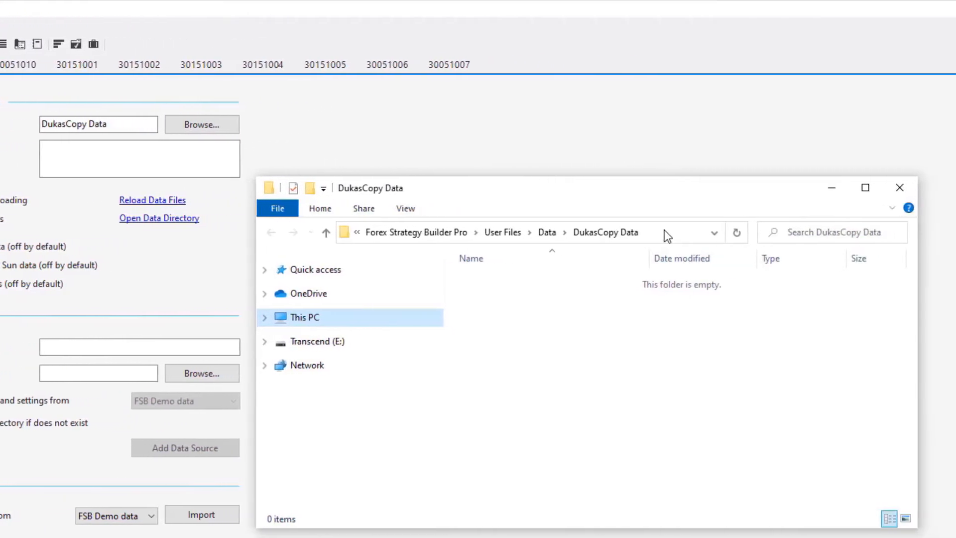
click(664, 232)
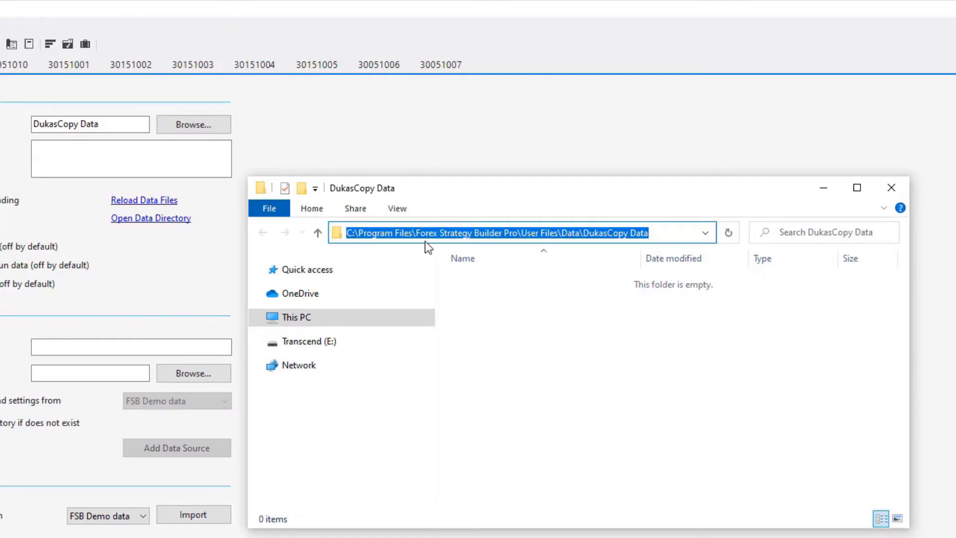
mouse_move(512, 245)
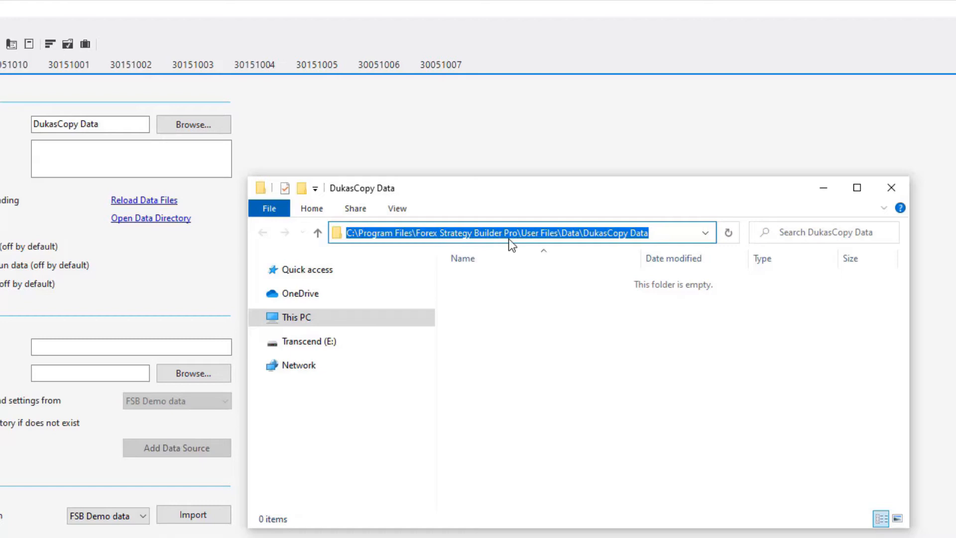
mouse_move(547, 250)
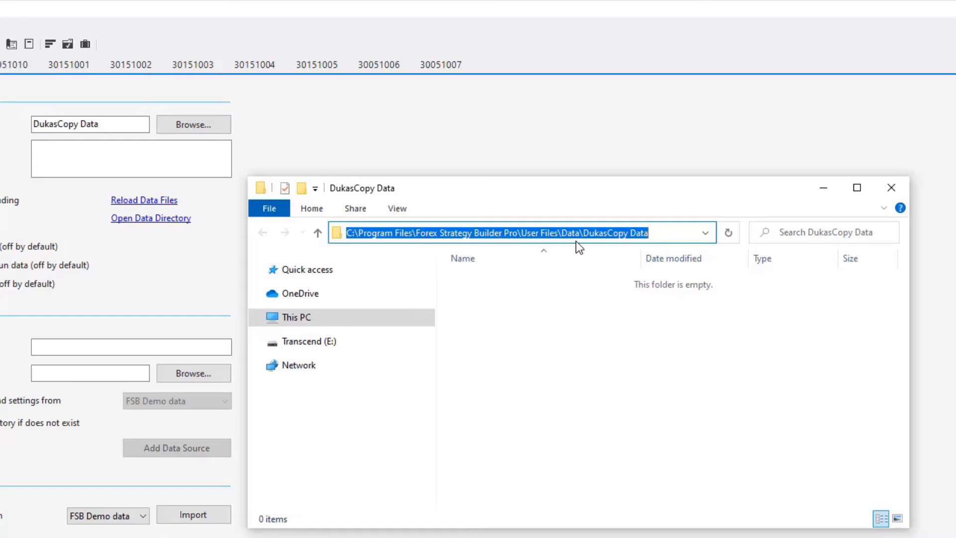
mouse_move(823, 187)
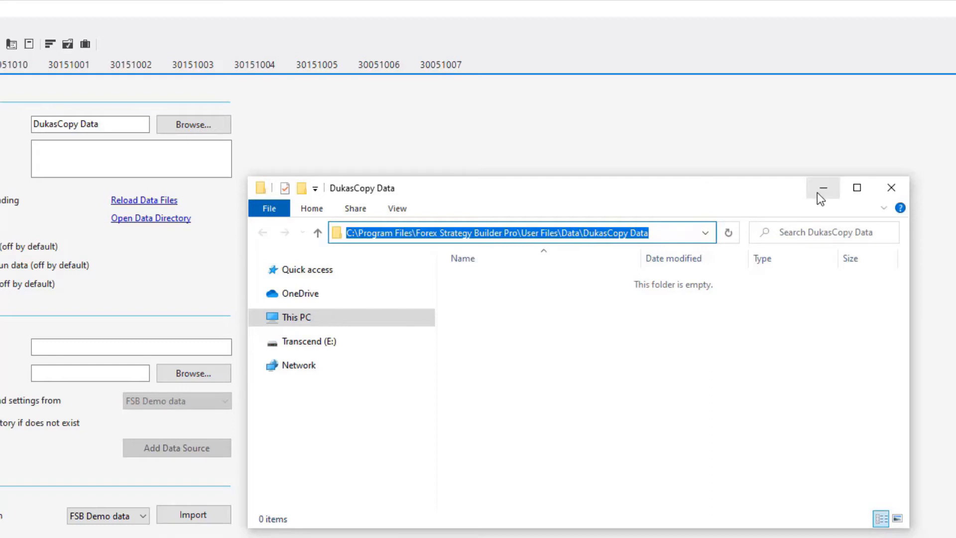
click(823, 187)
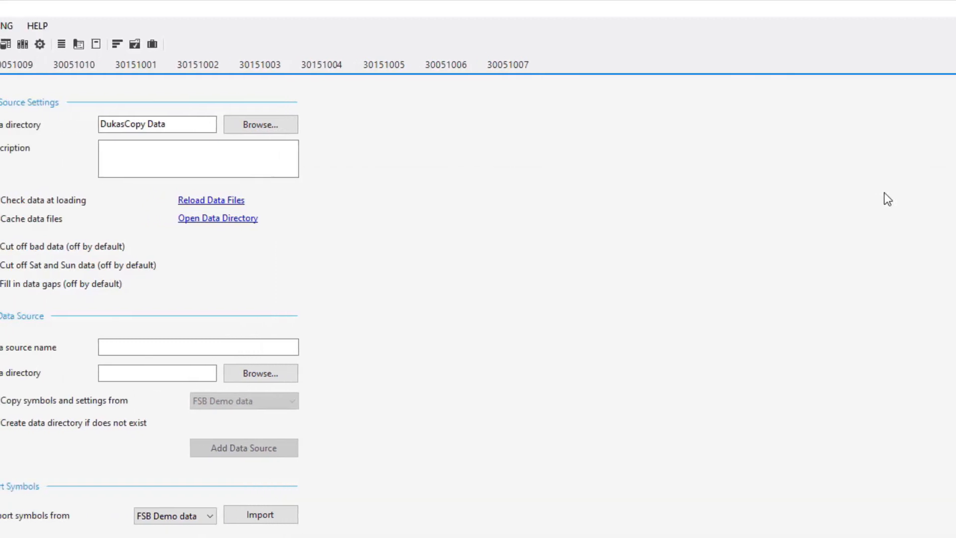
Under Symbols, set the active data source to DukasCopy Data with EURUSD listed.
click(26, 156)
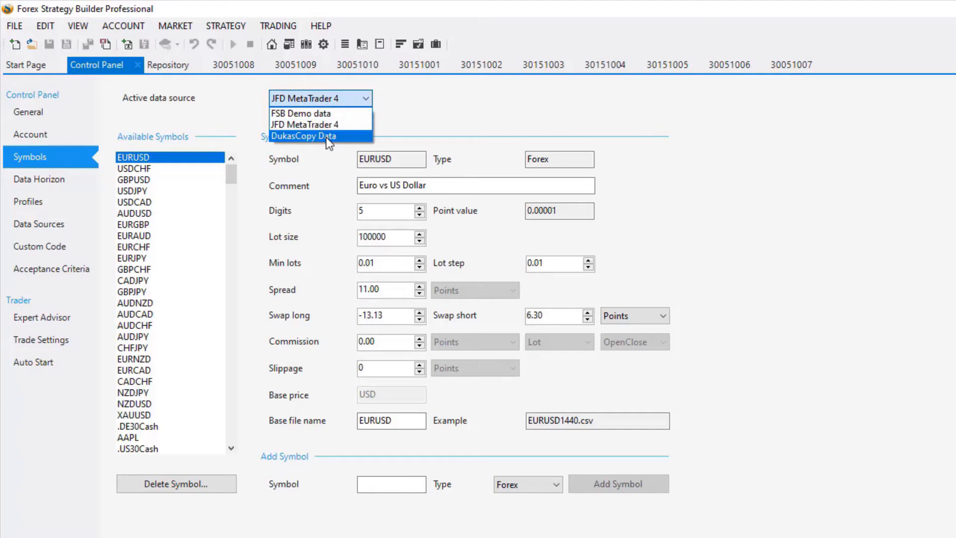
click(303, 135)
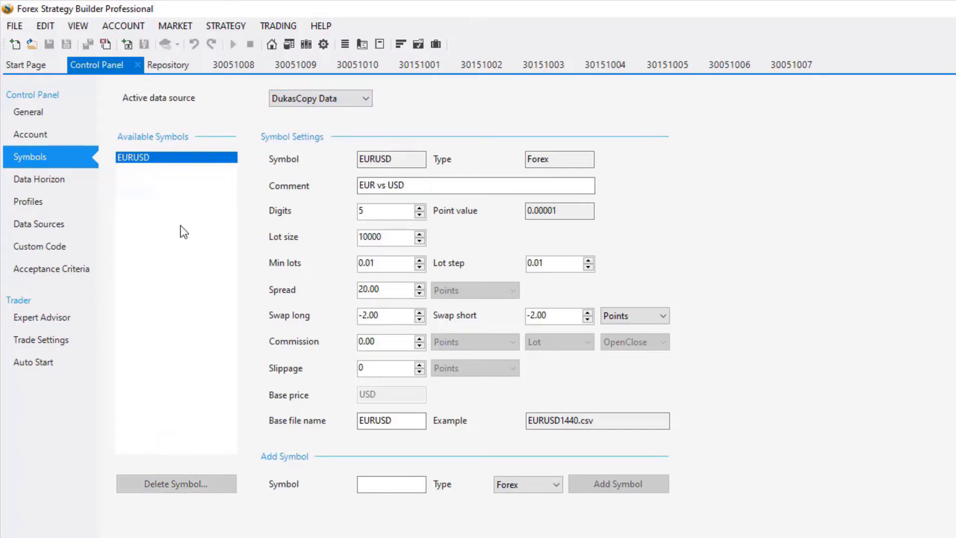
mouse_move(181, 275)
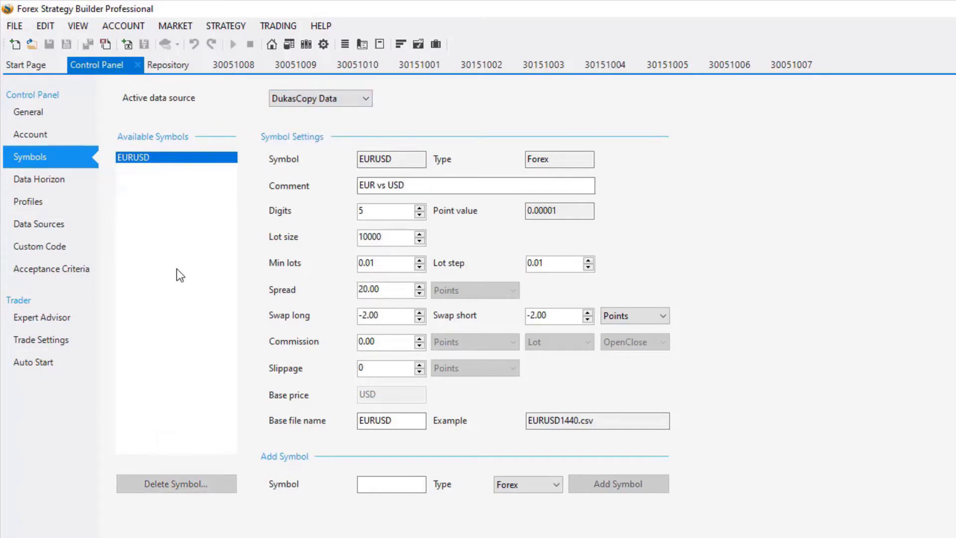
mouse_move(652, 454)
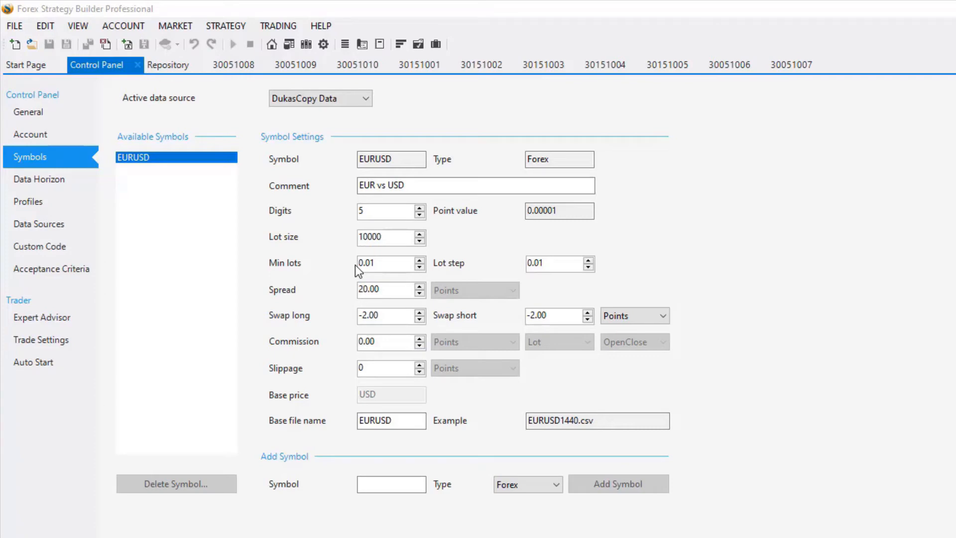
mouse_move(363, 284)
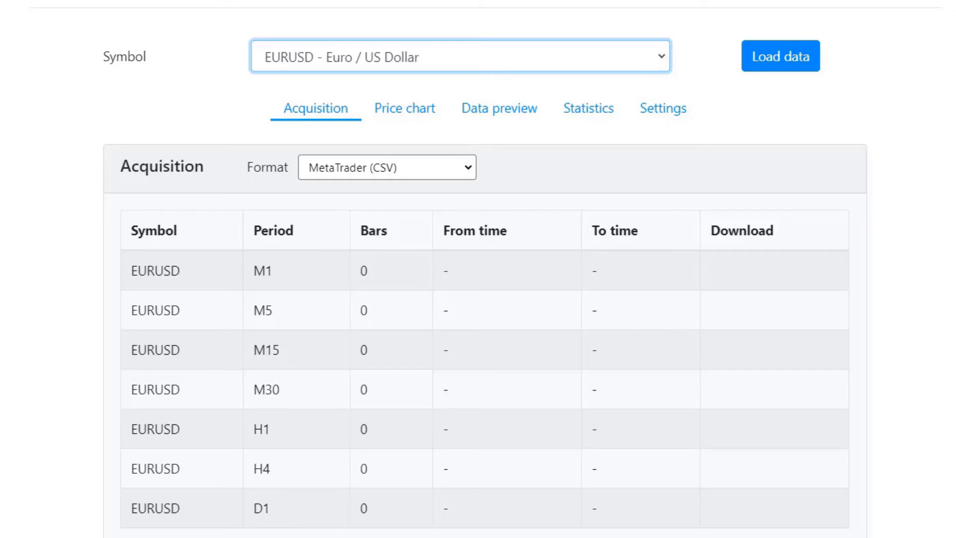
Choose the Forex Strategy Builder (CSV) export format for EURUSD history.
click(386, 167)
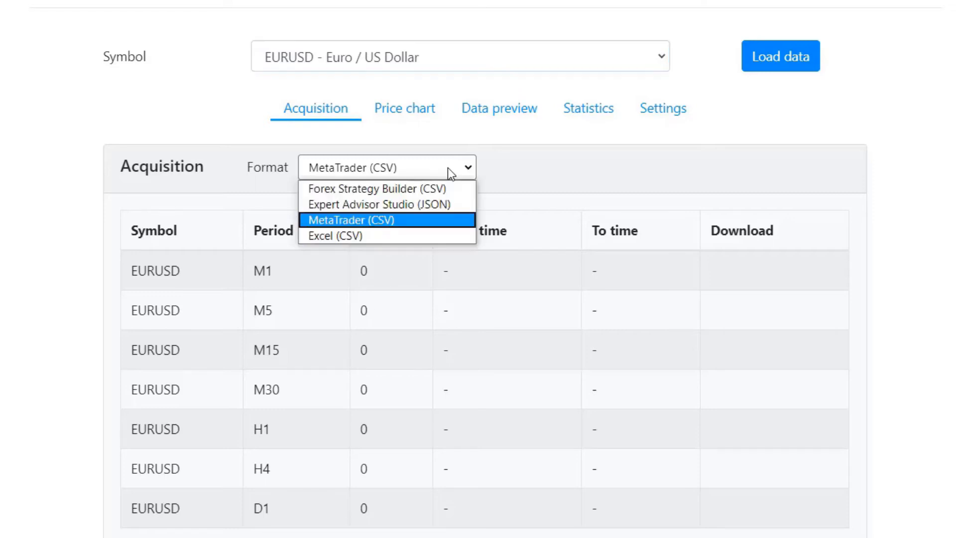
mouse_move(376, 188)
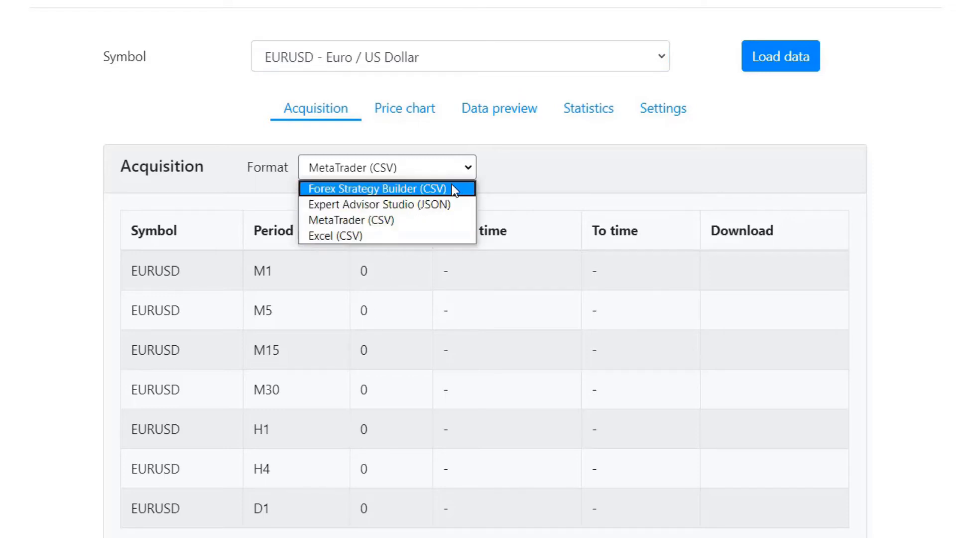
click(379, 188)
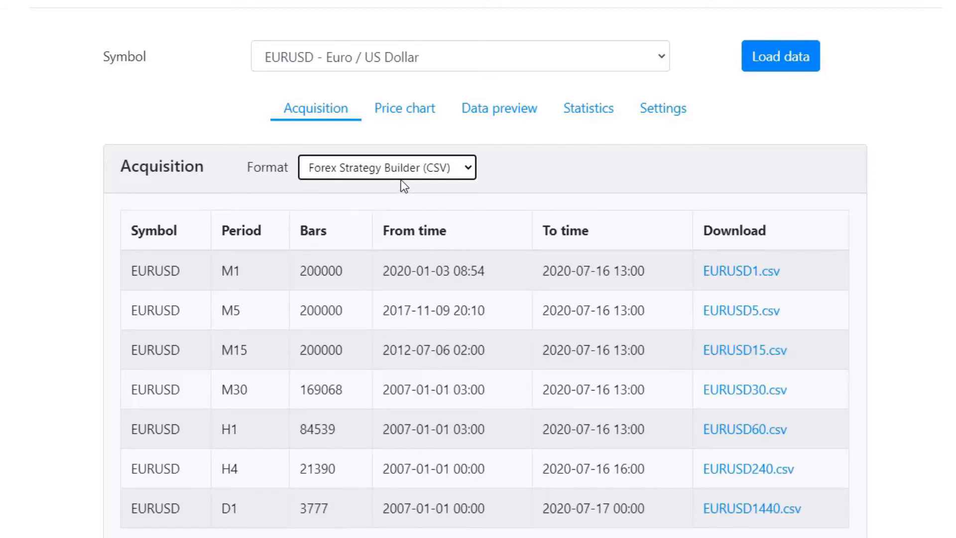
mouse_move(616, 167)
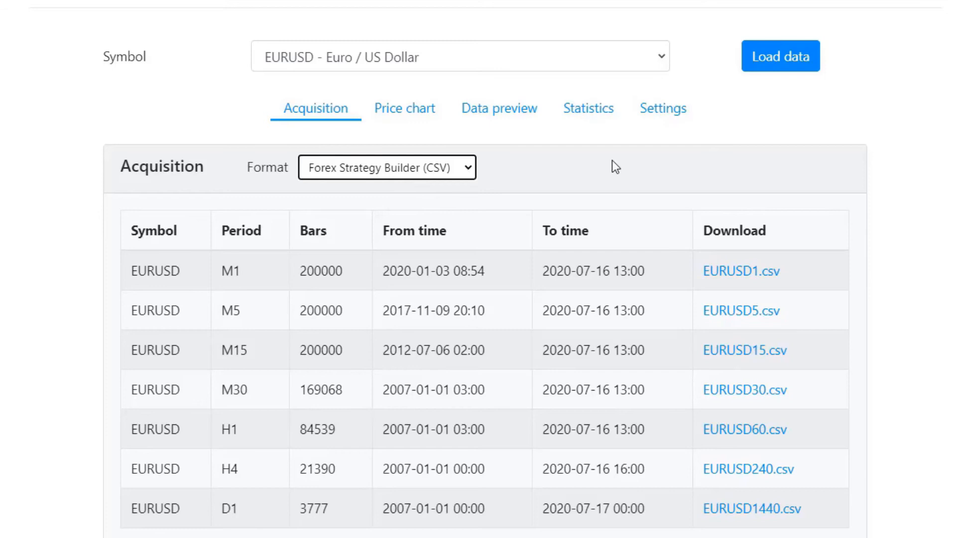
mouse_move(742, 311)
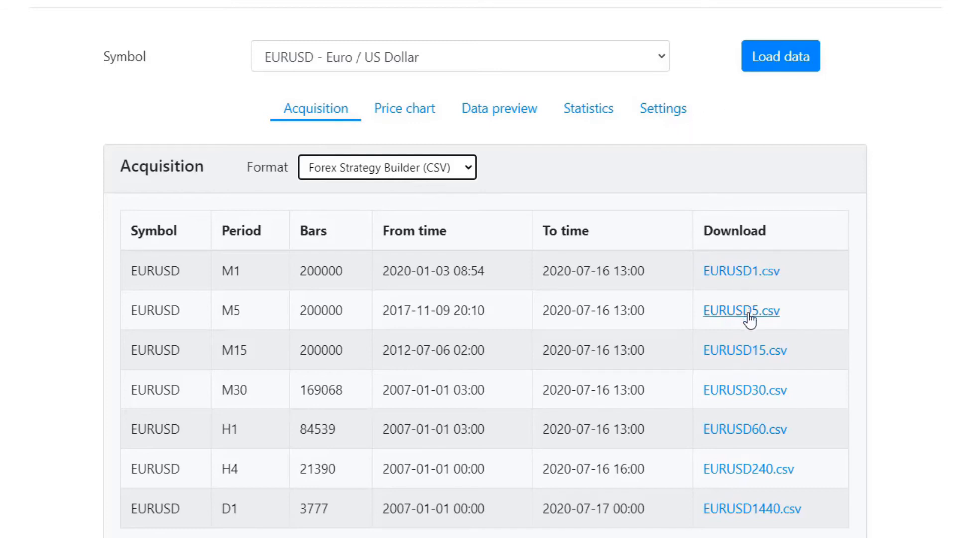
mouse_move(755, 354)
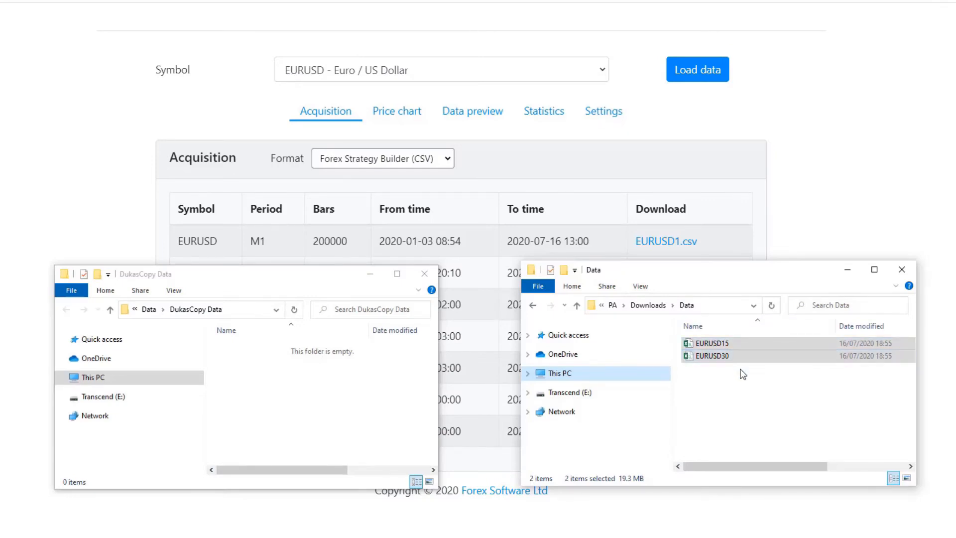
mouse_move(273, 393)
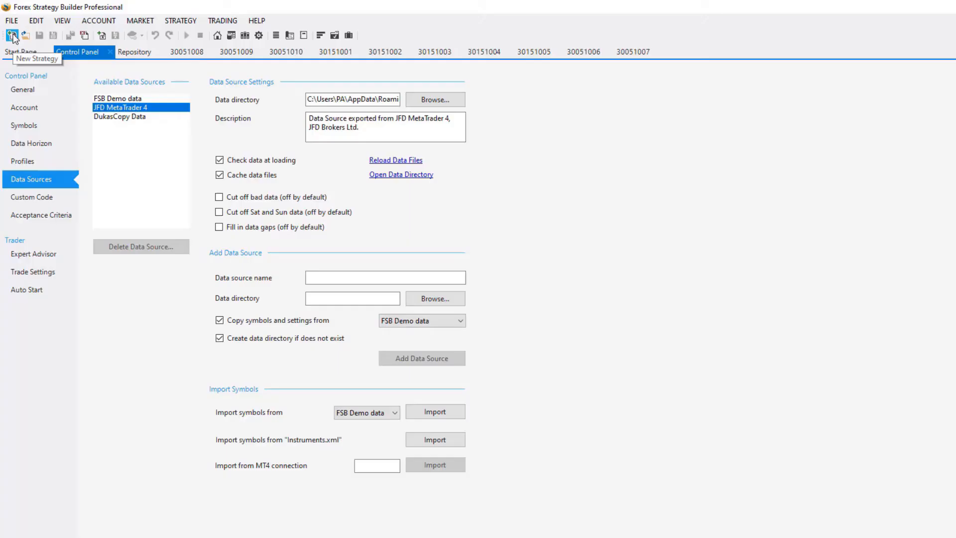
Create a new EURUSD M15 strategy on DukasCopy Data, then go back to the Control Panel.
click(12, 35)
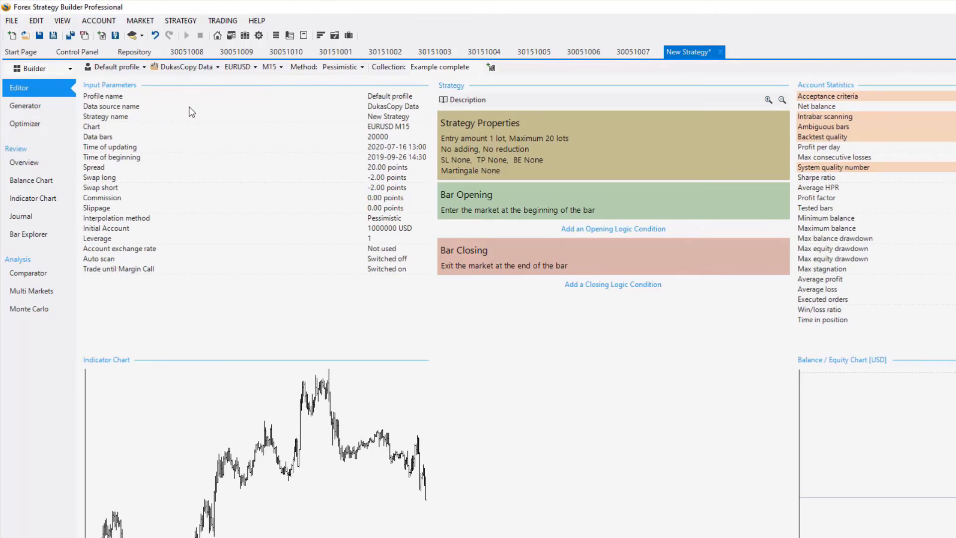
mouse_move(271, 66)
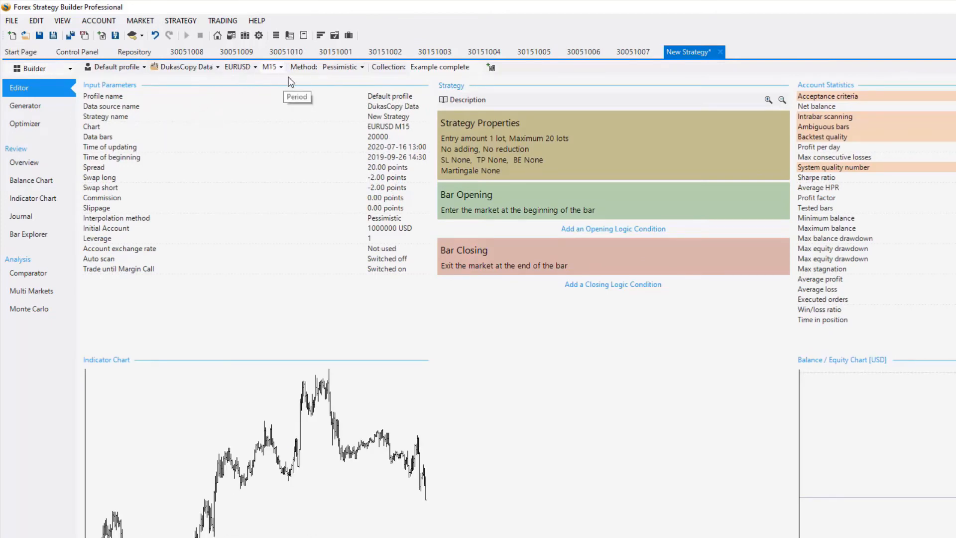
mouse_move(363, 150)
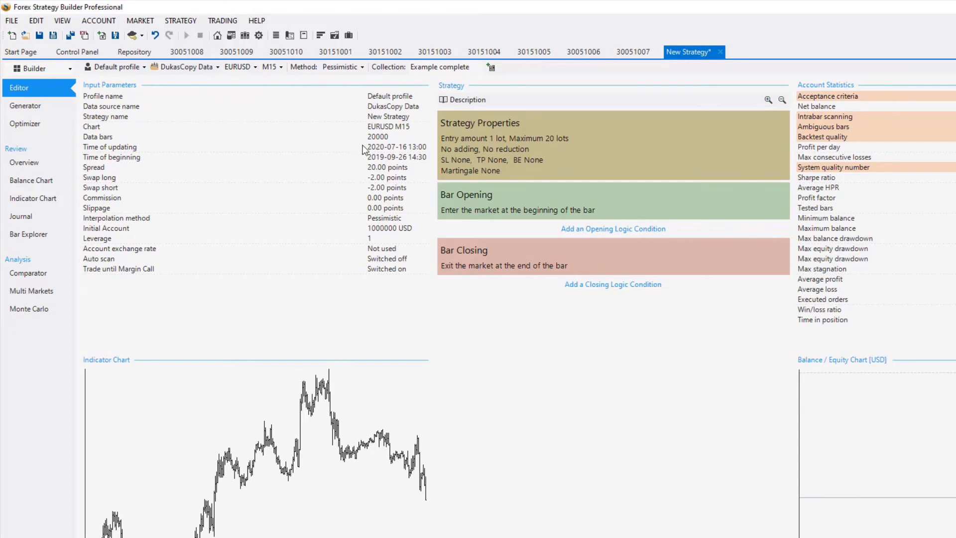
mouse_move(368, 157)
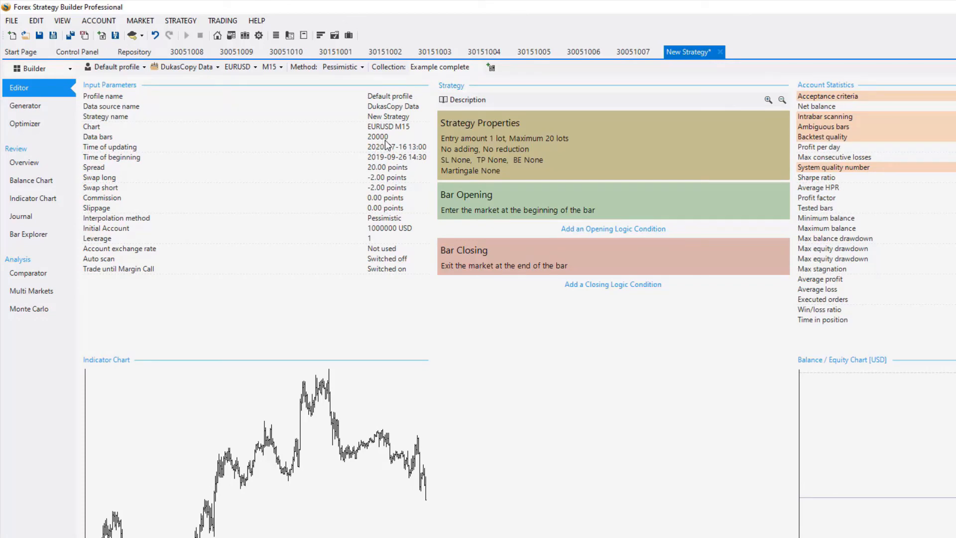
mouse_move(376, 164)
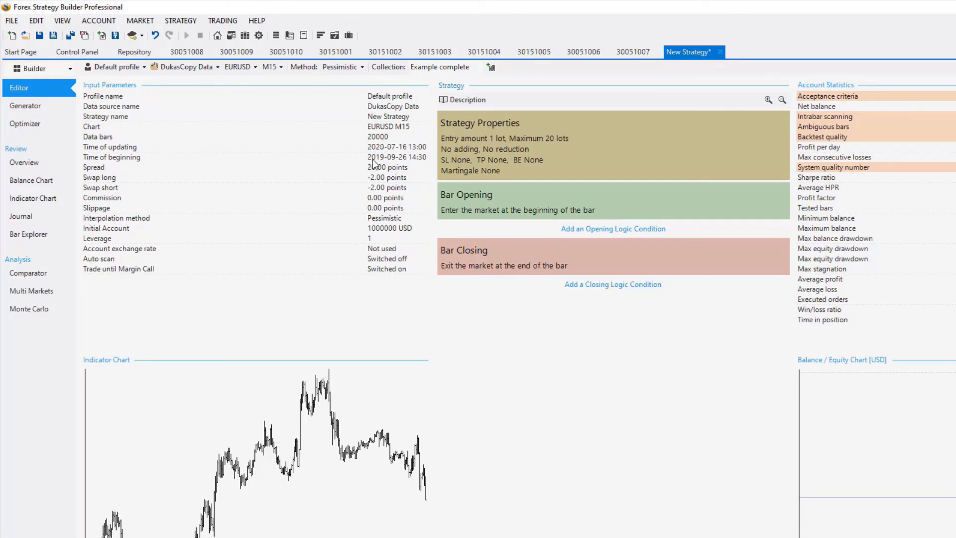
click(77, 52)
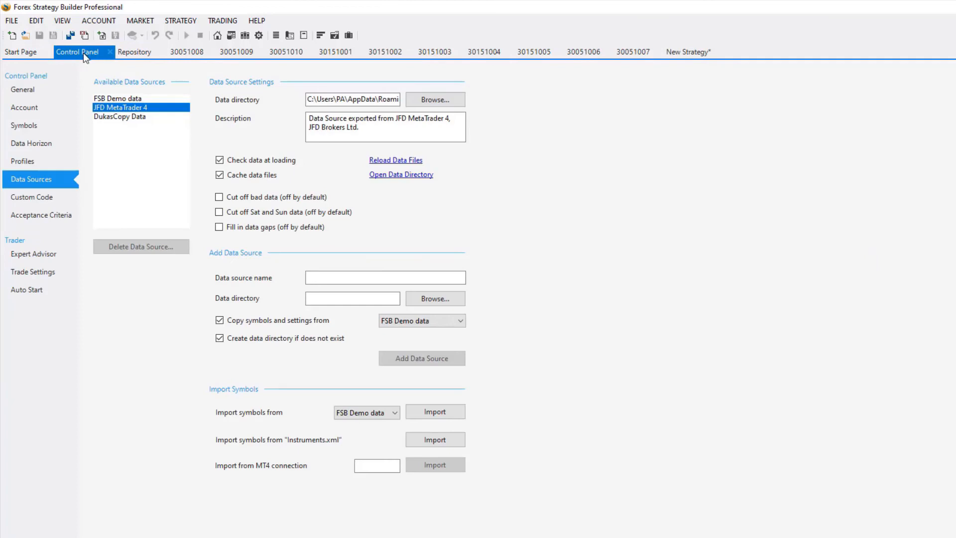
Set Data Horizon's maximum data bars to 50,000 and return to the New Strategy tab.
click(31, 144)
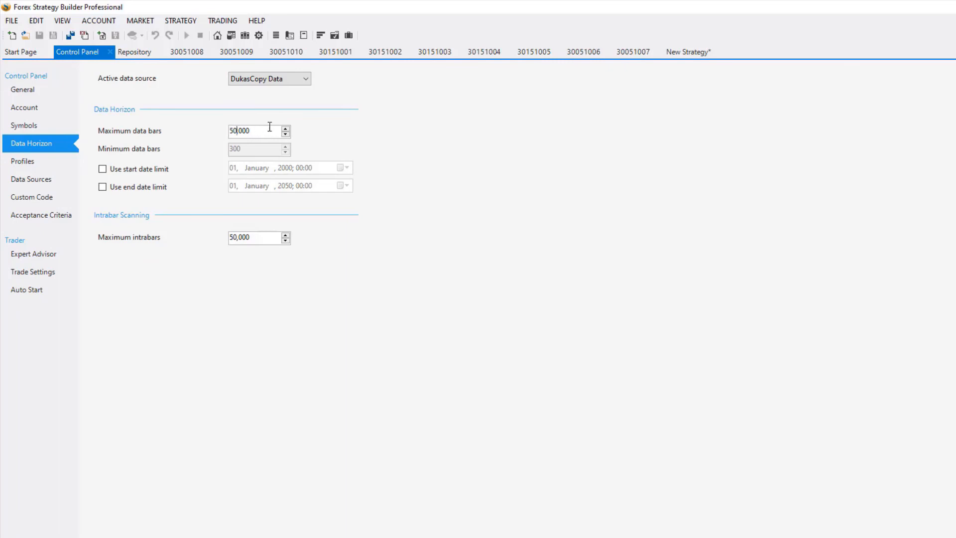
click(689, 52)
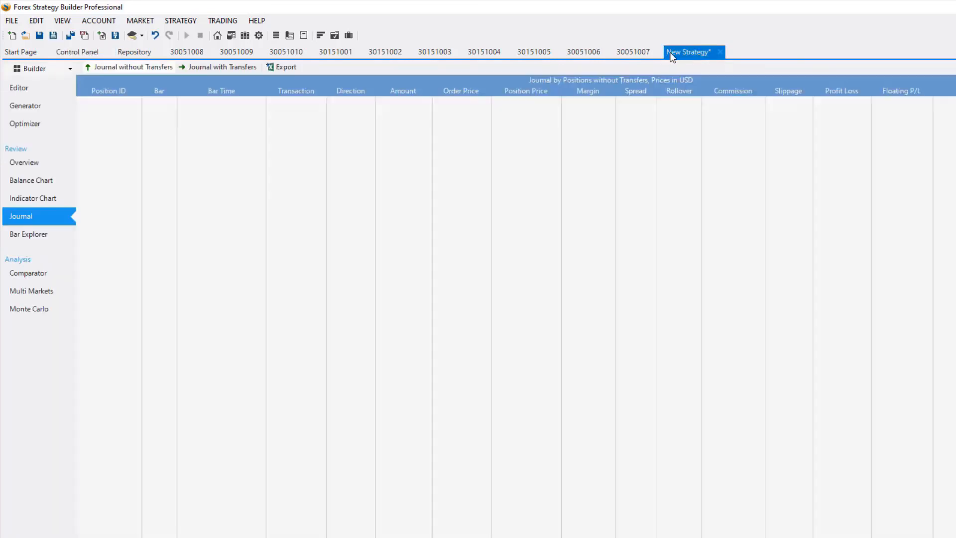
Confirm the strategy loads 50000 EURUSD M15 bars, then switch to the Generator.
click(19, 88)
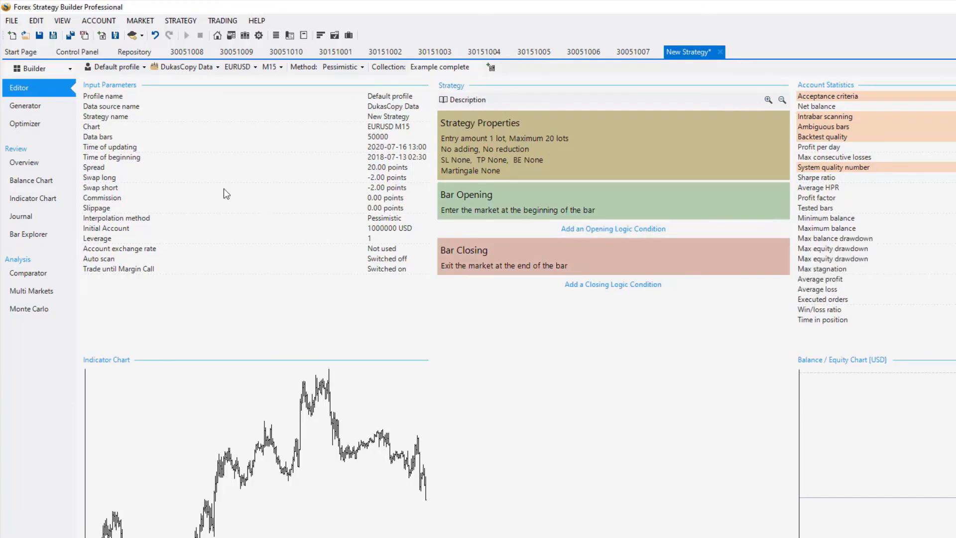
click(26, 105)
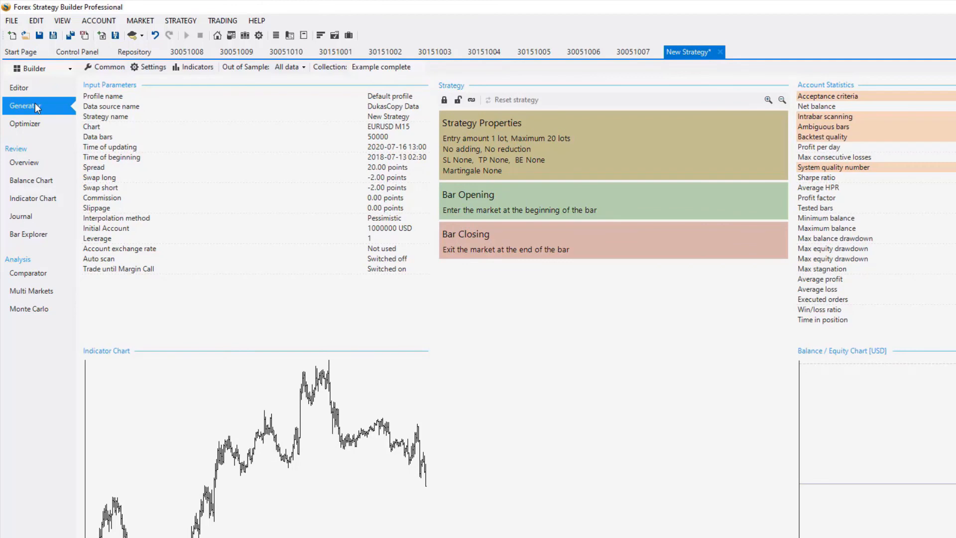
mouse_move(39, 108)
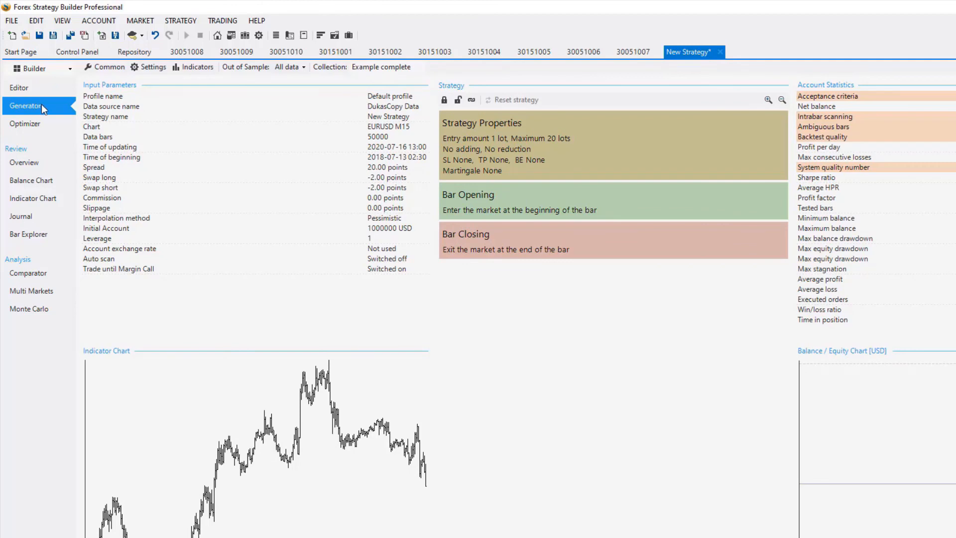
mouse_move(366, 148)
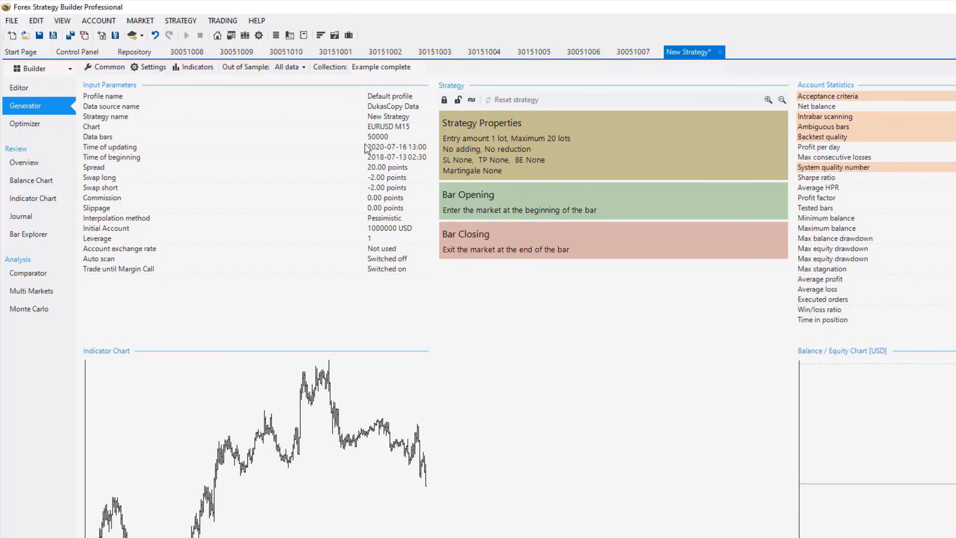